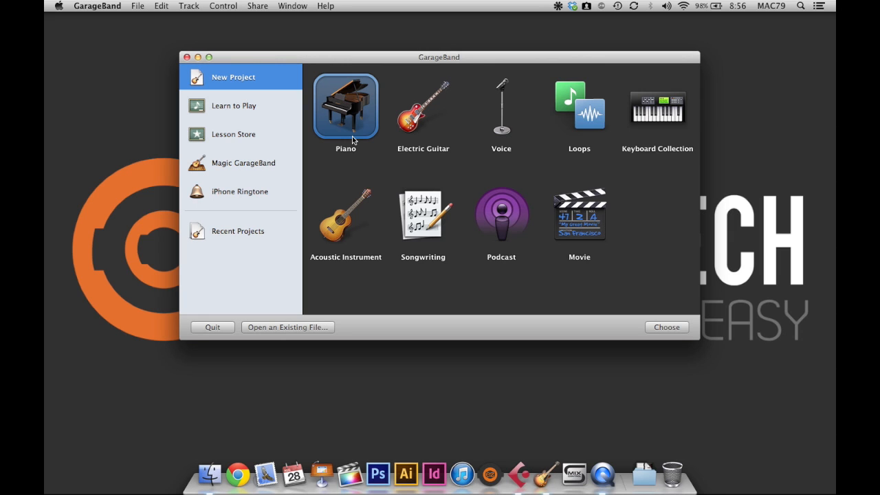
pyautogui.moveTo(424, 121)
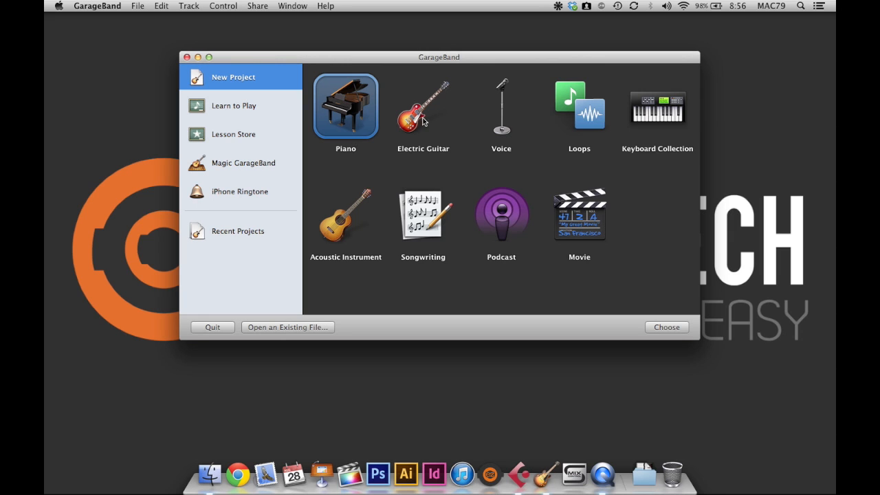
# Step: Select the Voice template in the New Project chooser
pyautogui.click(501, 107)
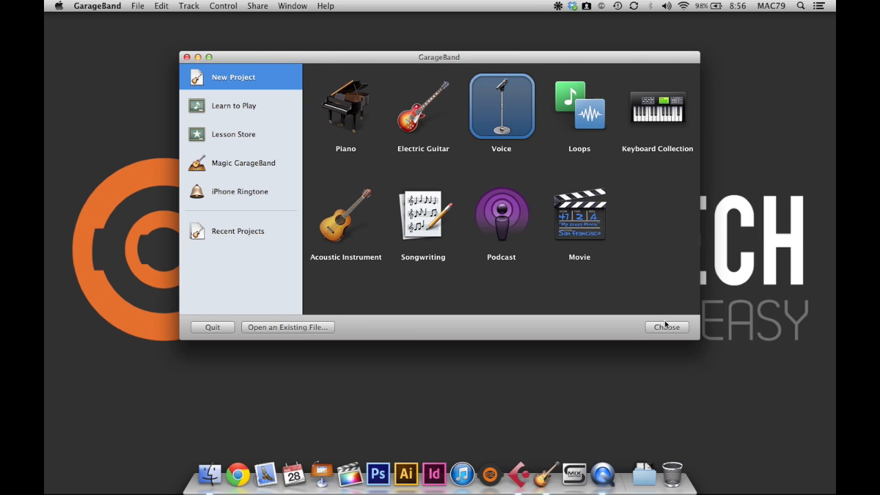
# Step: Create a Voice project saved as 'AutoTune' in the Music folder
pyautogui.click(666, 326)
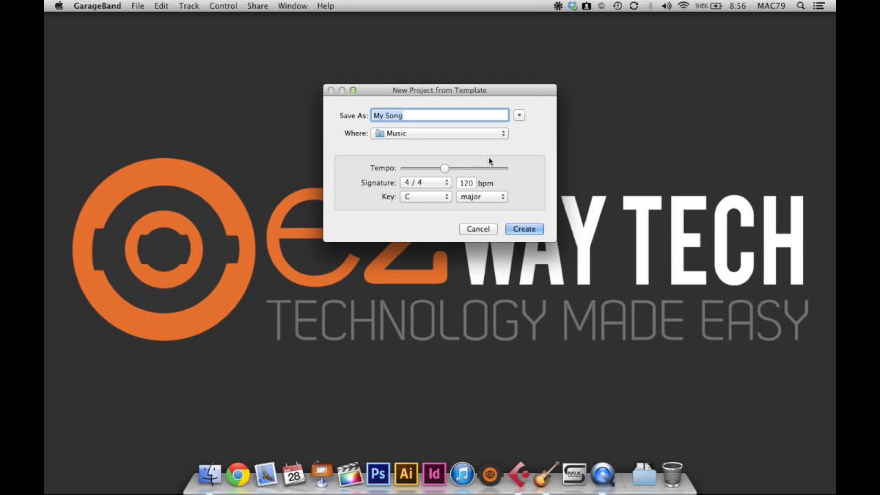
pyautogui.write('Auto')
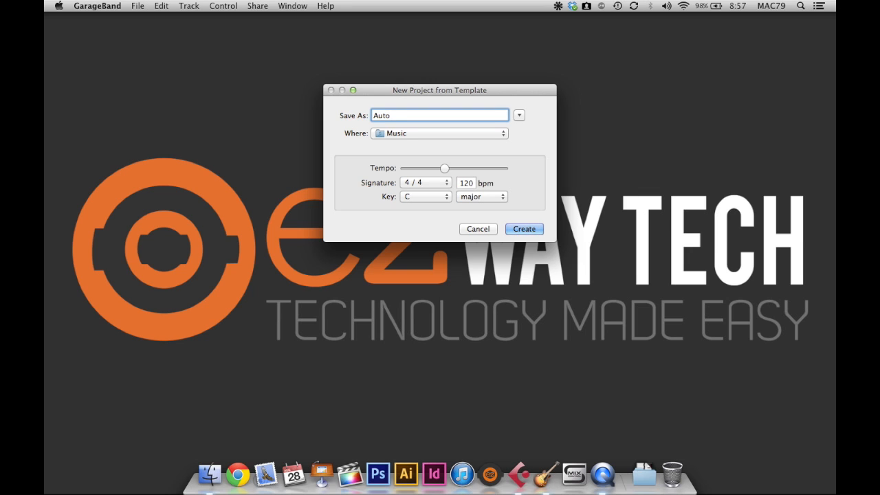
pyautogui.write('Tune')
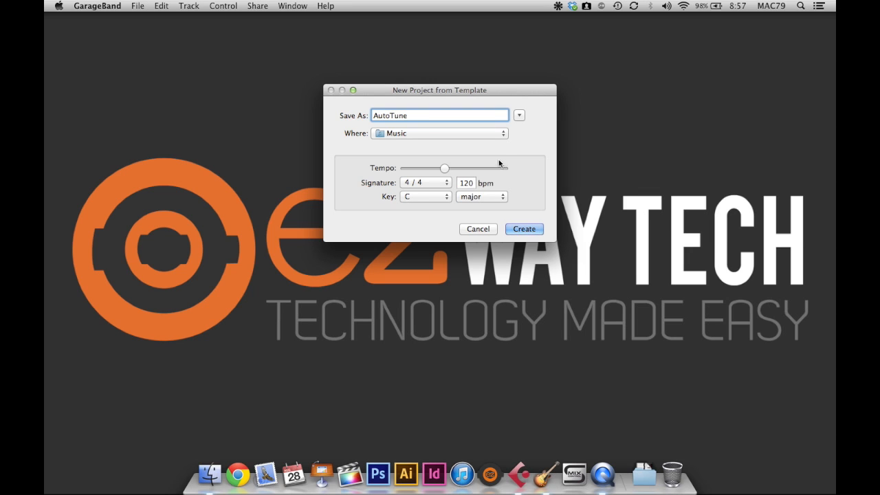
pyautogui.moveTo(448, 140)
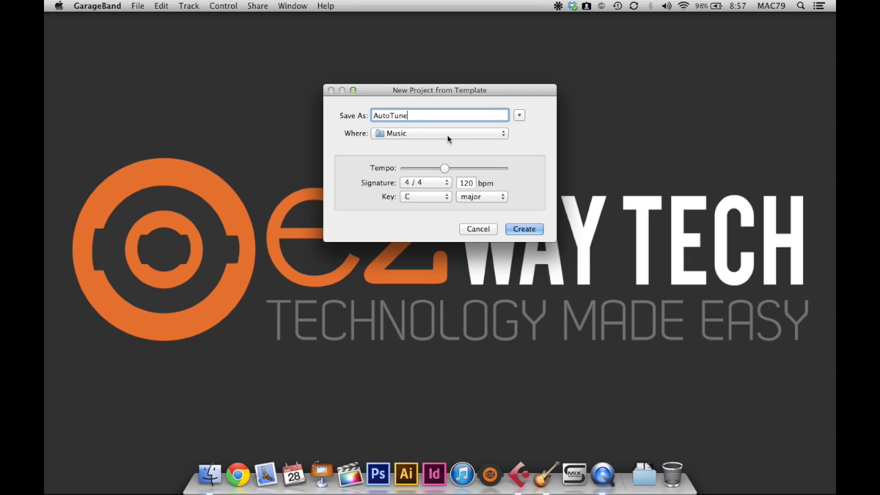
pyautogui.moveTo(416, 172)
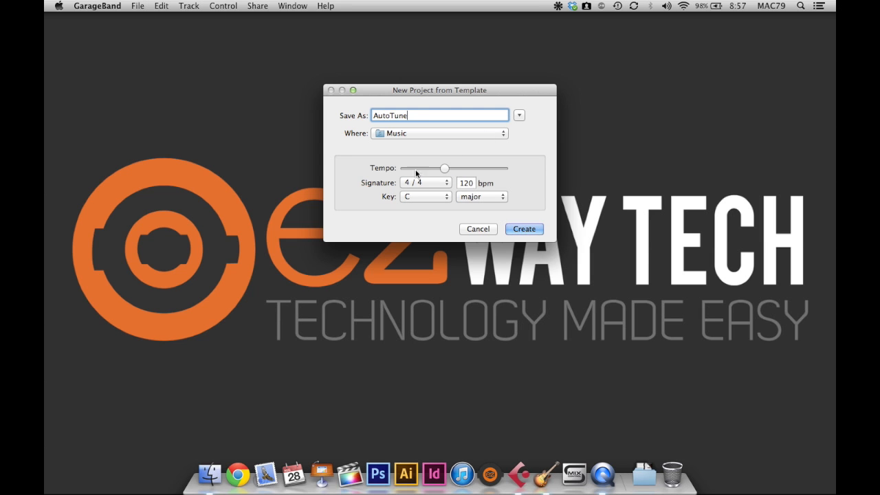
pyautogui.moveTo(504, 220)
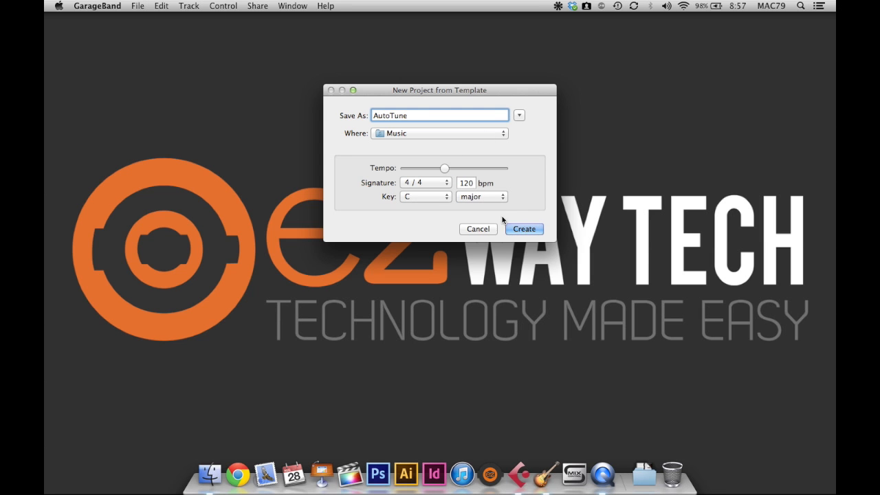
pyautogui.click(524, 229)
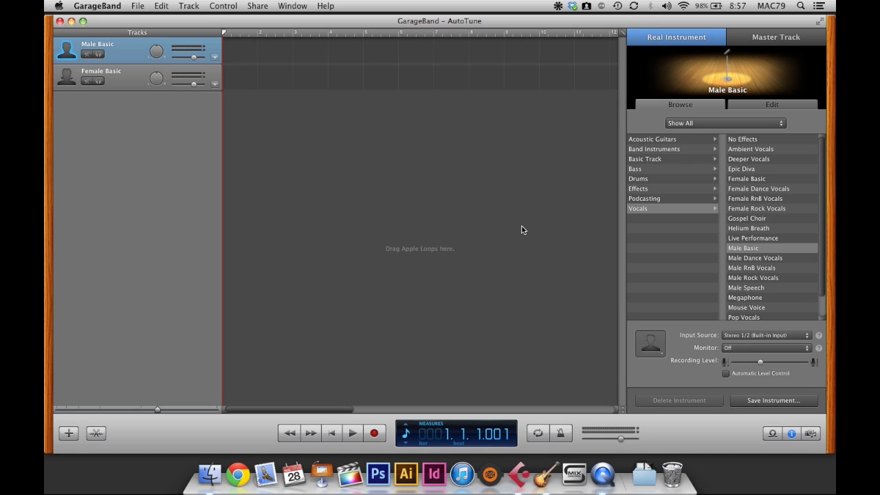
pyautogui.moveTo(143, 58)
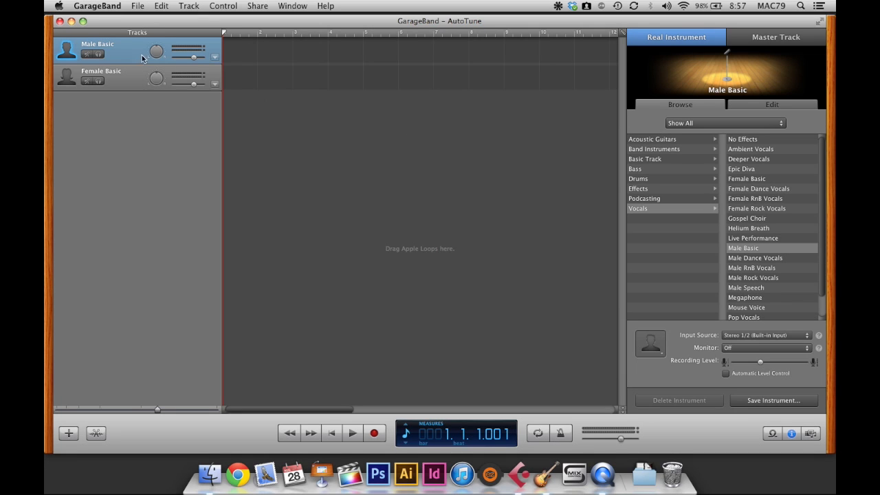
pyautogui.moveTo(140, 78)
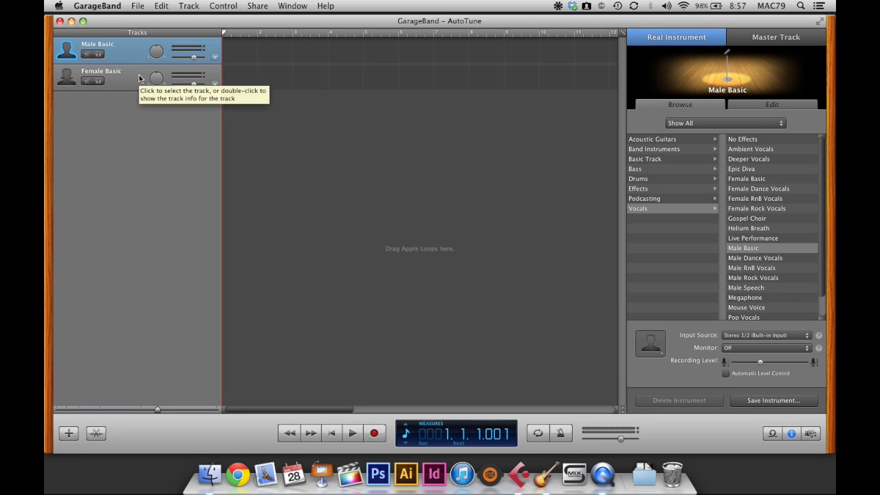
pyautogui.moveTo(718, 343)
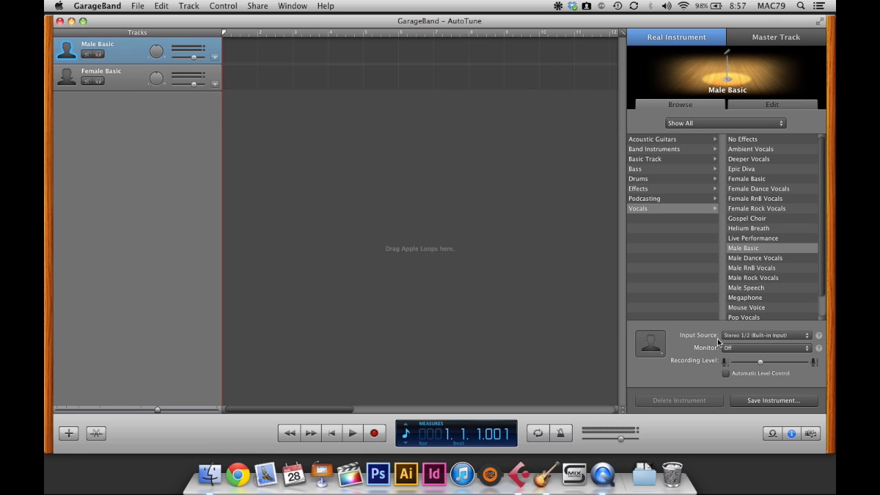
pyautogui.moveTo(760, 346)
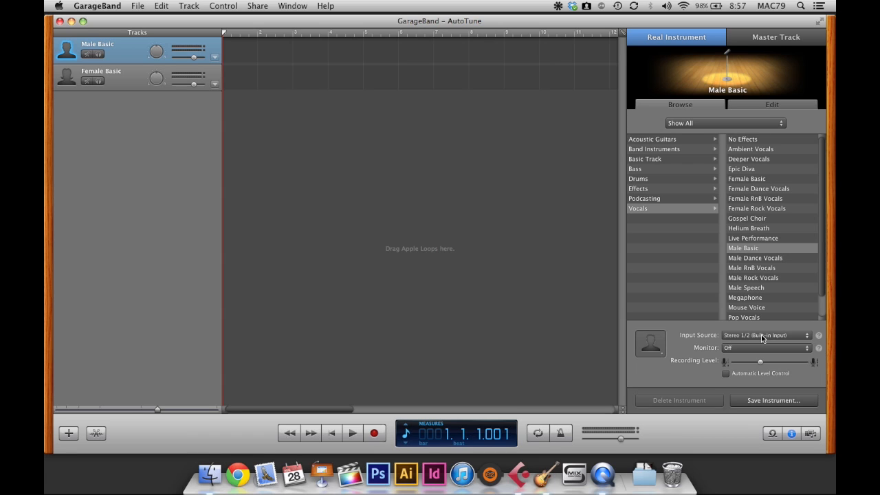
pyautogui.moveTo(768, 355)
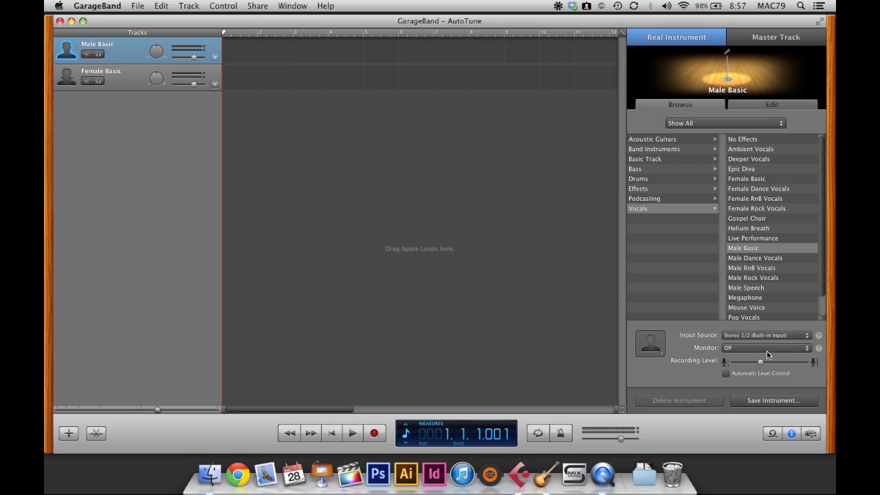
pyautogui.moveTo(764, 364)
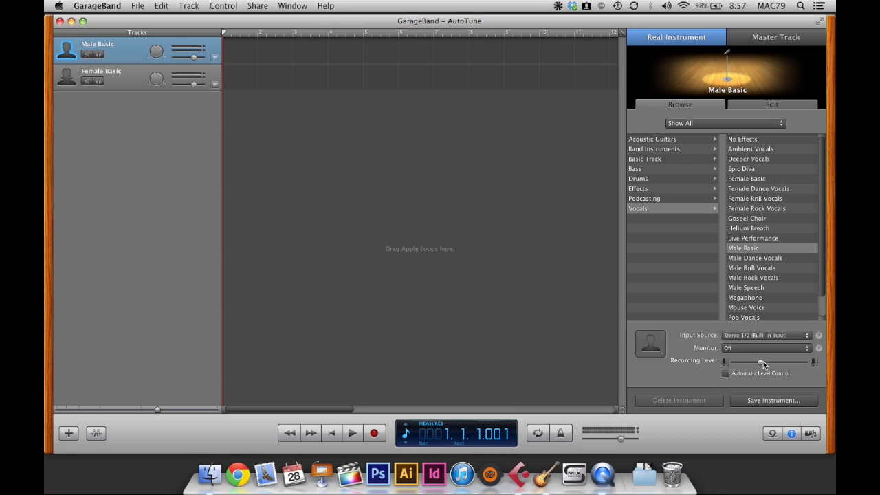
pyautogui.moveTo(515, 211)
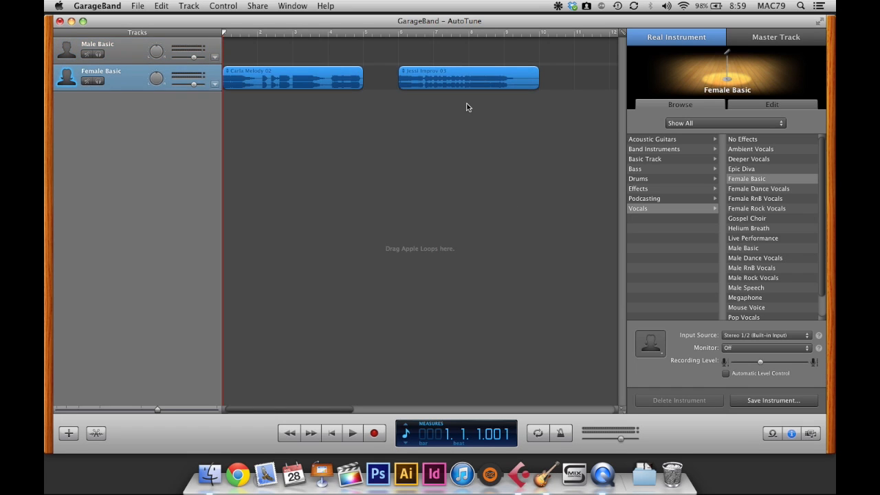
pyautogui.moveTo(435, 109)
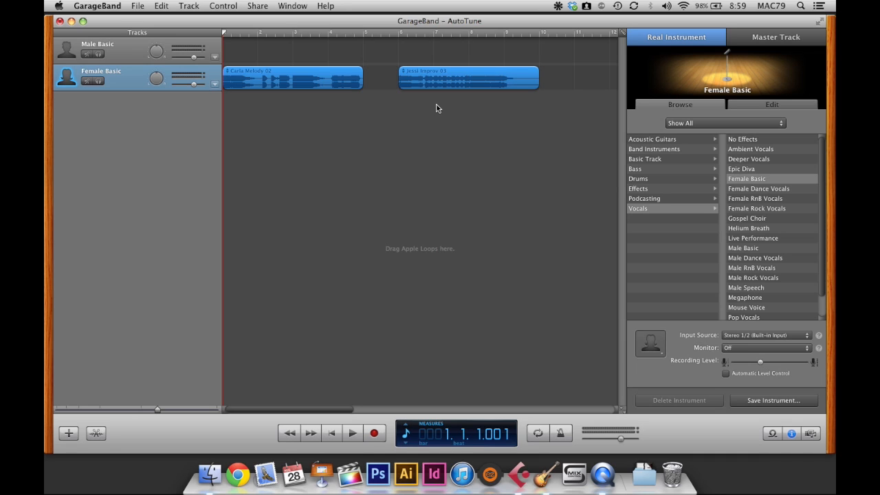
pyautogui.moveTo(255, 40)
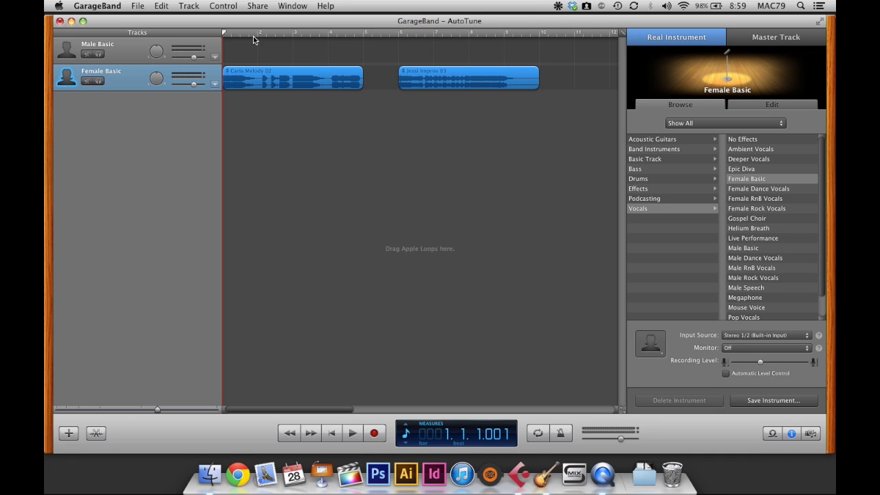
pyautogui.moveTo(222, 36)
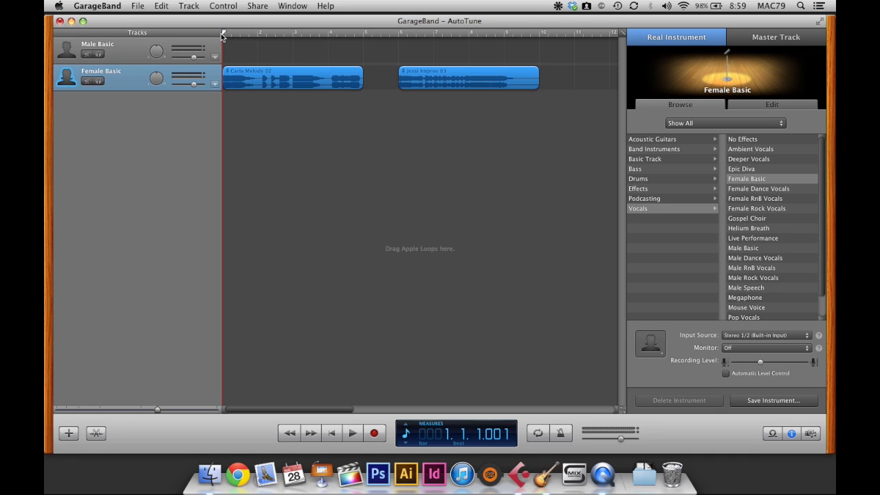
pyautogui.click(353, 433)
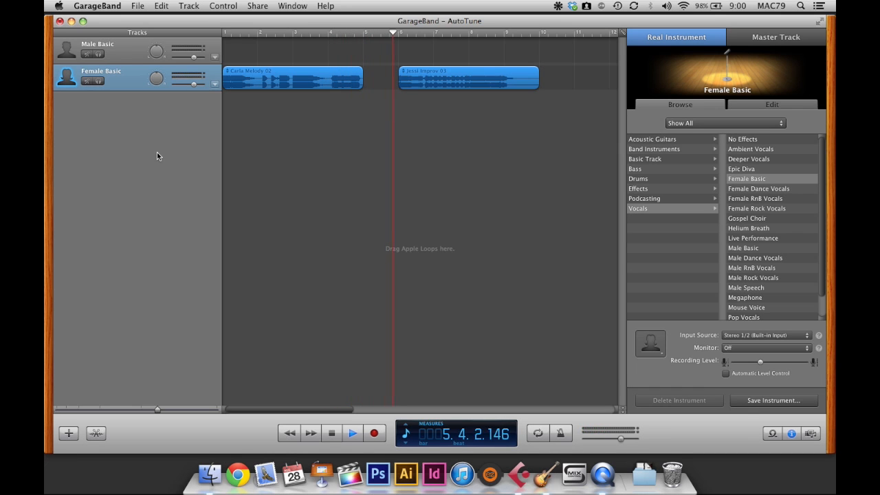
pyautogui.click(352, 433)
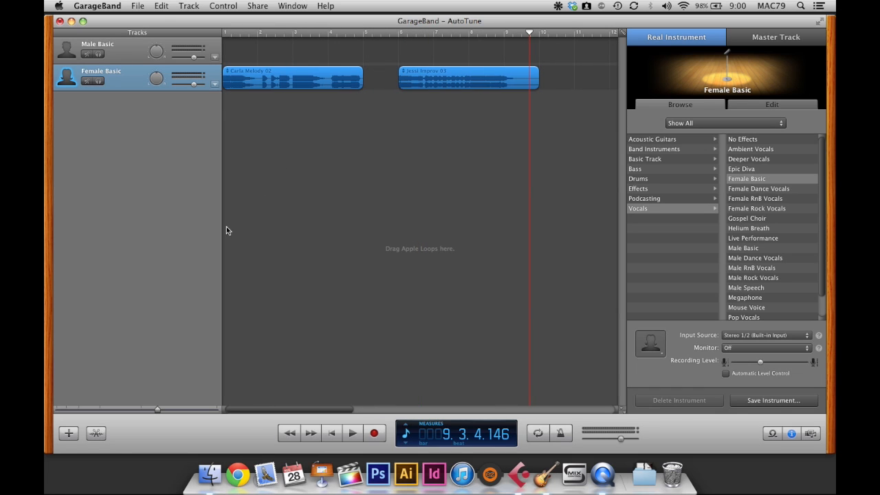
pyautogui.moveTo(96, 439)
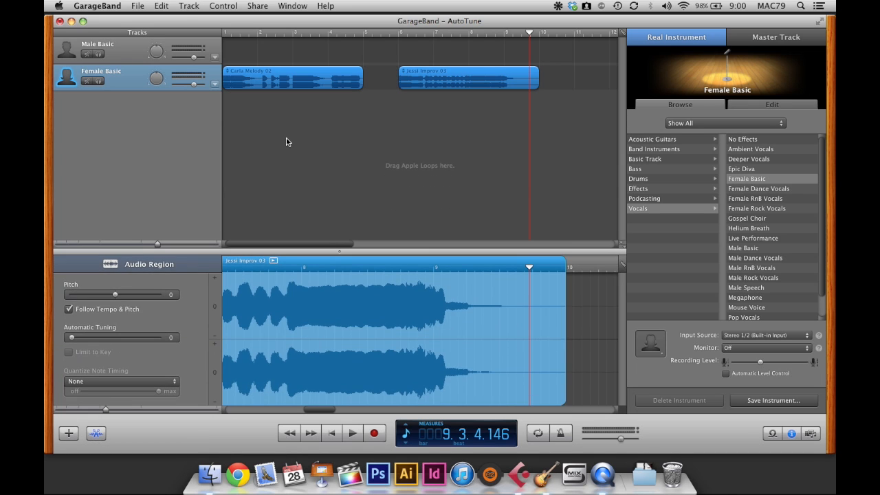
pyautogui.moveTo(247, 206)
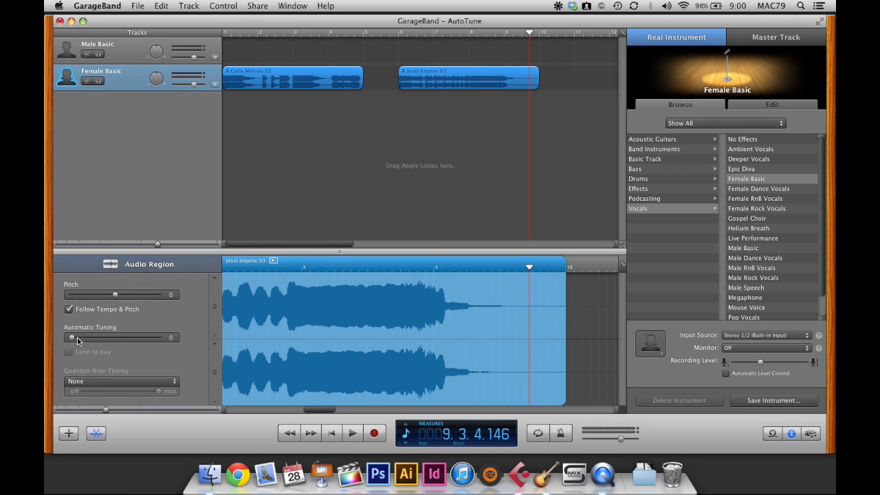
# Step: Set Jessi Improv 03's Automatic Tuning to 100 with Limit to Key enabled
pyautogui.moveTo(71, 337); pyautogui.dragTo(117, 337)
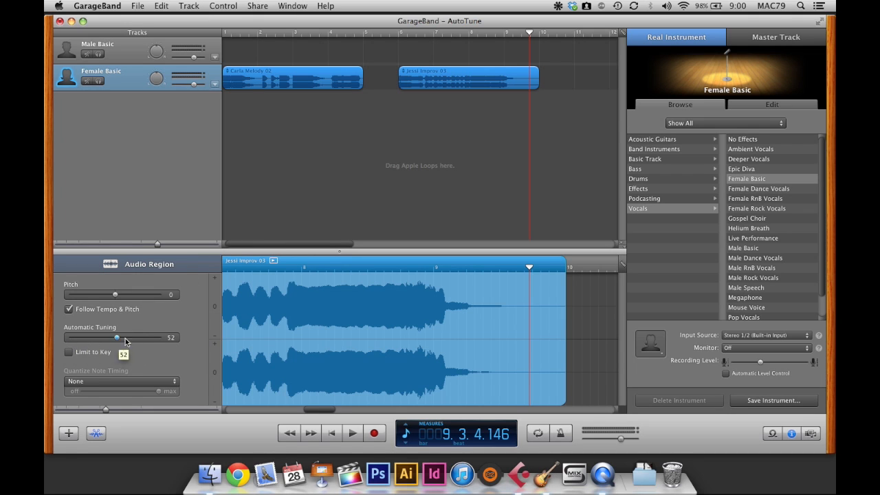
pyautogui.moveTo(116, 338); pyautogui.dragTo(159, 337)
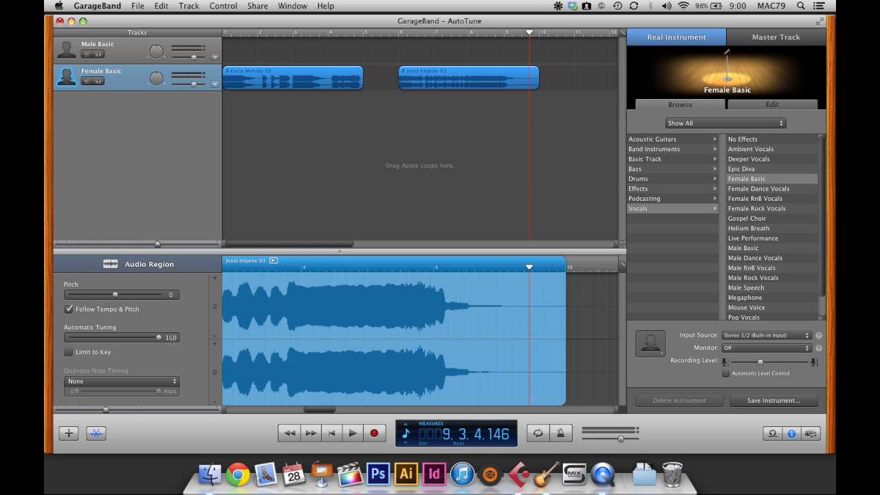
pyautogui.click(68, 352)
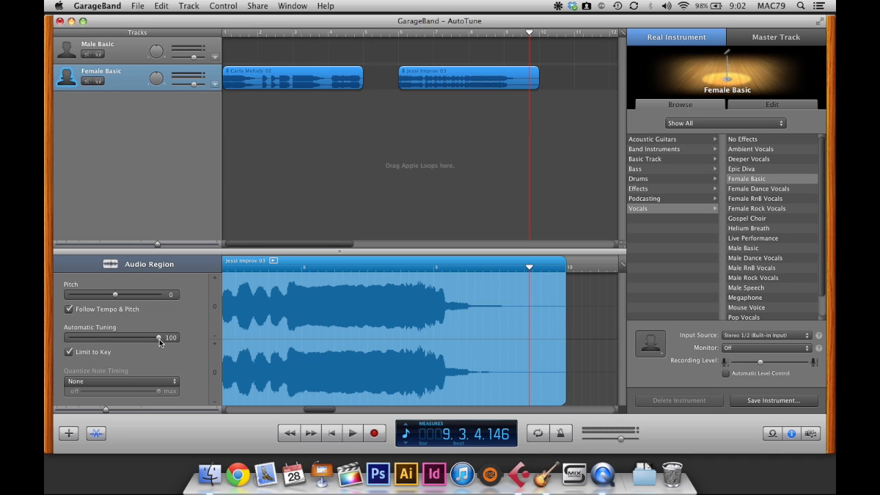
pyautogui.moveTo(159, 343)
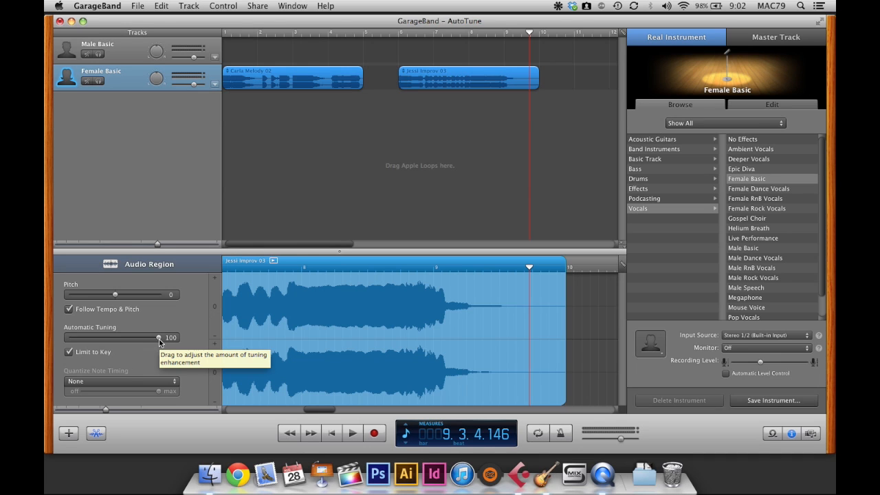
pyautogui.moveTo(110, 358)
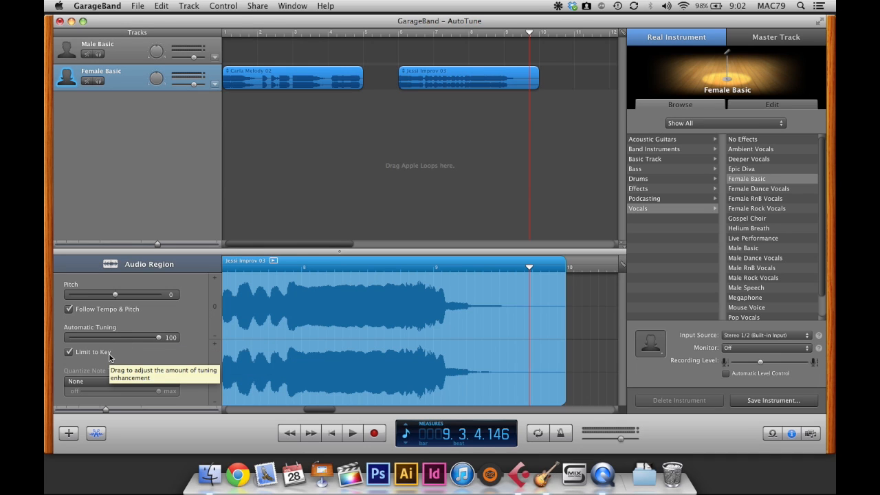
pyautogui.moveTo(299, 202)
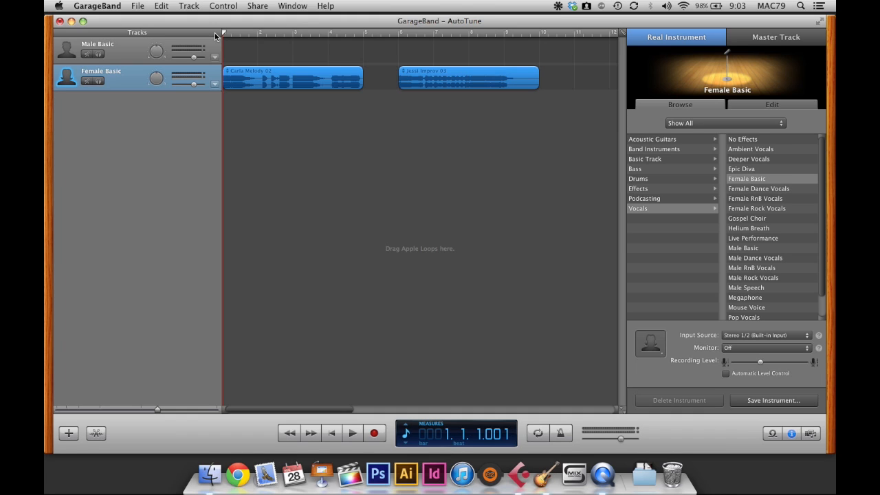
# Step: Play the song from the start, stopping after the retuned Jessi Improv 03 region
pyautogui.click(352, 434)
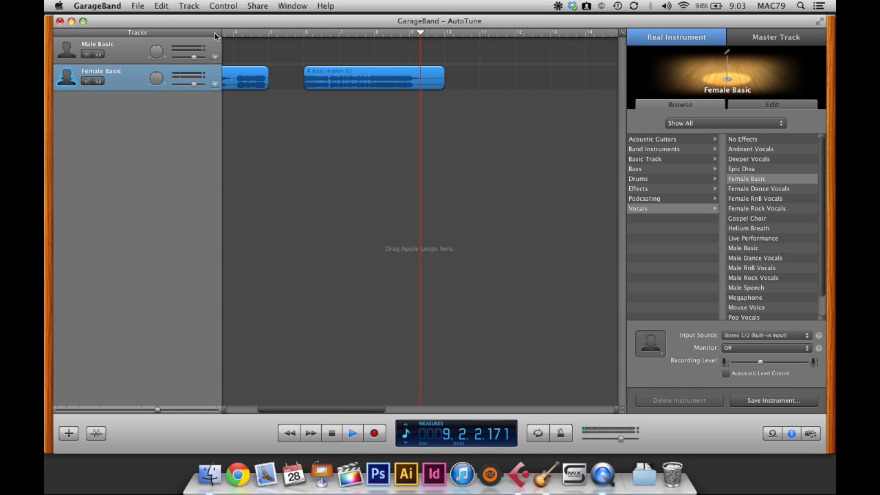
pyautogui.click(353, 433)
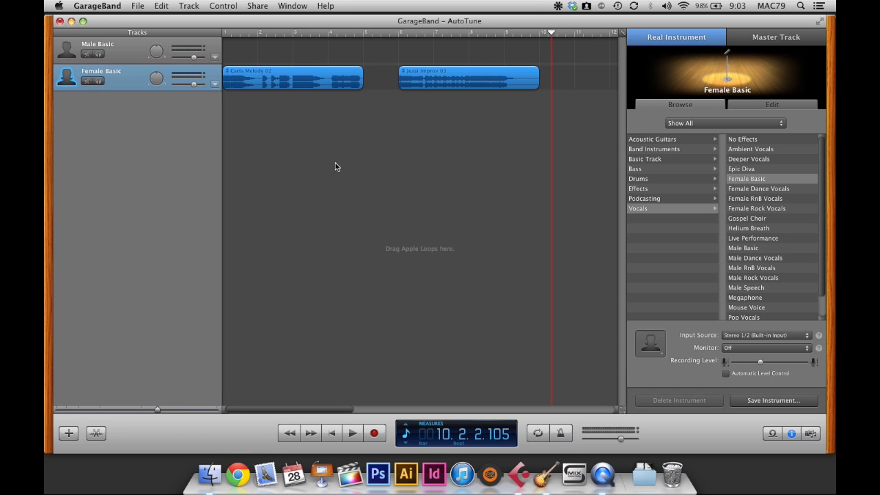
pyautogui.moveTo(776, 106)
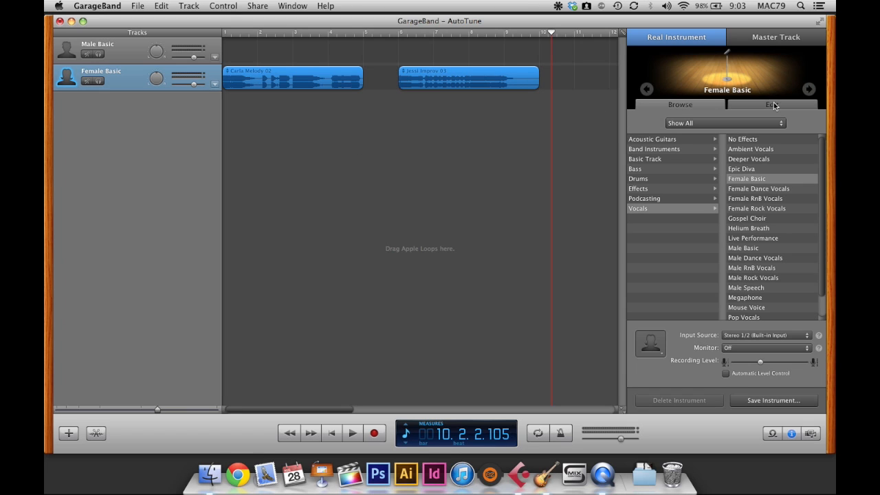
# Step: Show Female Basic's effect chain in the Edit pane and open the Visual EQ window
pyautogui.click(772, 105)
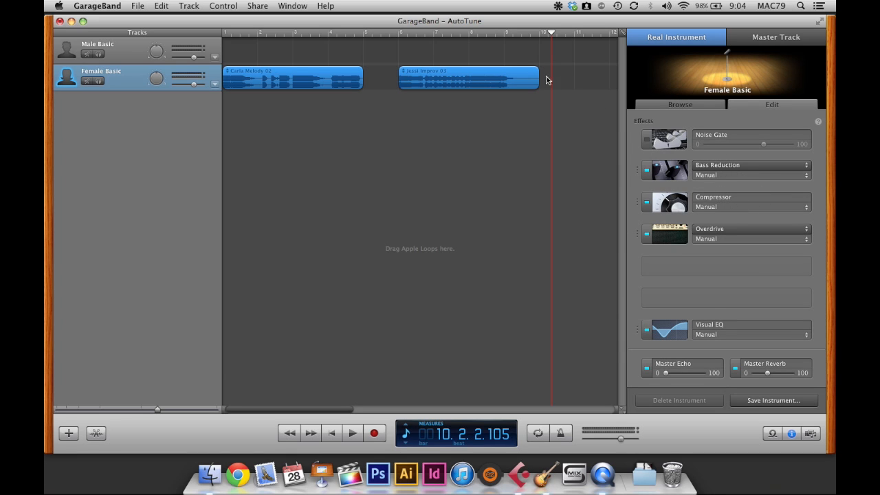
pyautogui.moveTo(651, 178)
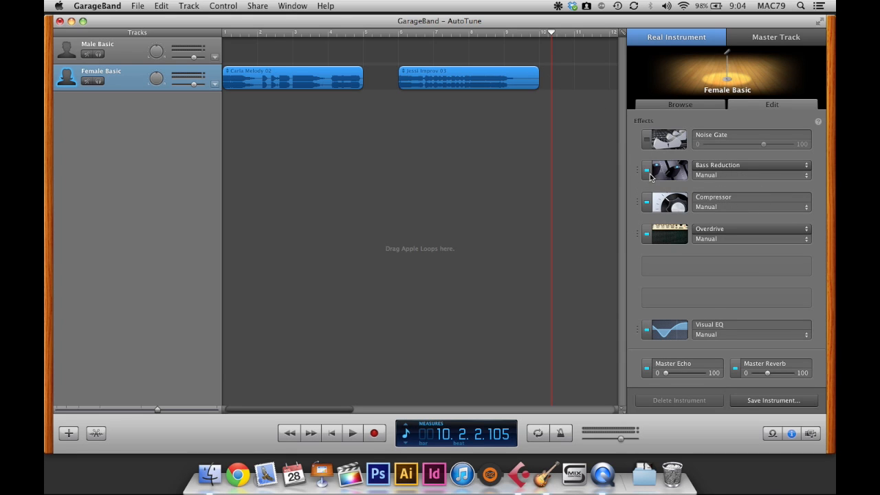
pyautogui.moveTo(646, 213)
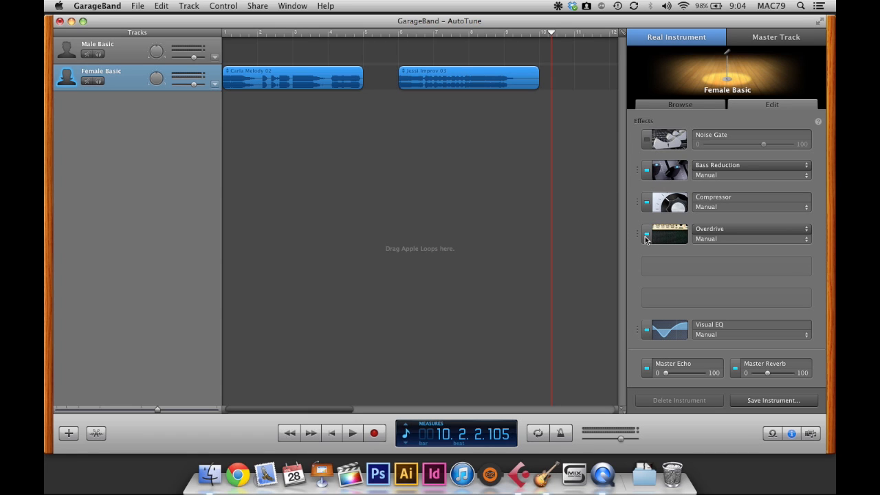
pyautogui.moveTo(724, 225)
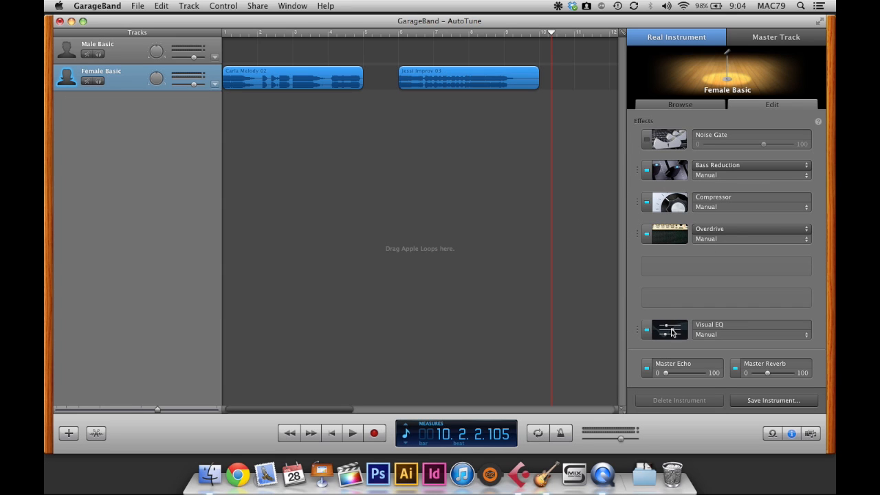
pyautogui.doubleClick(664, 330)
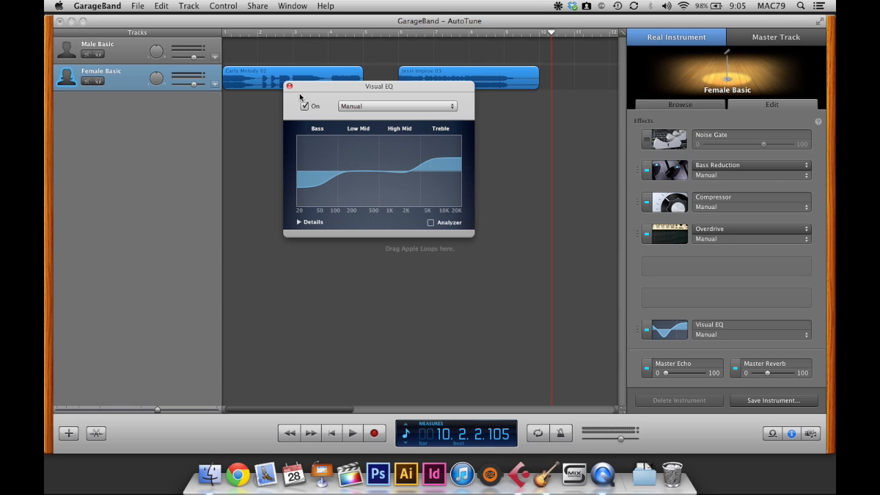
# Step: Add a default Vocal Transformer to Female Basic's empty effect slot
pyautogui.click(290, 86)
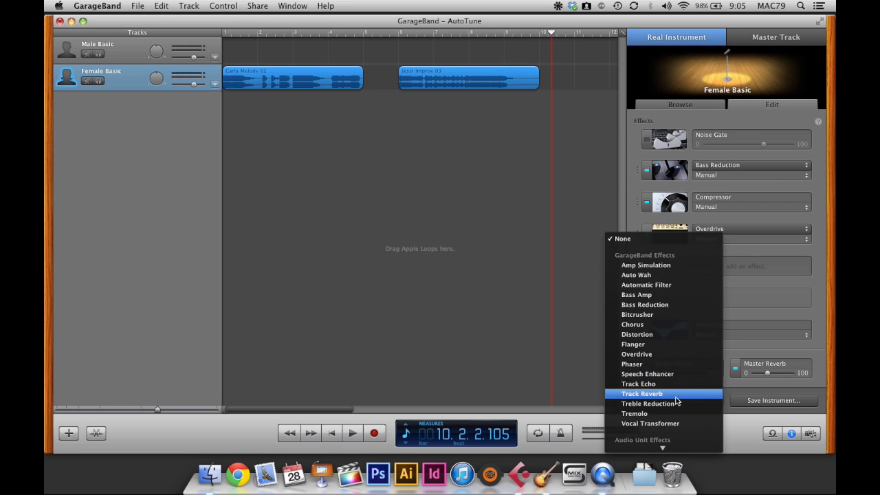
pyautogui.click(650, 423)
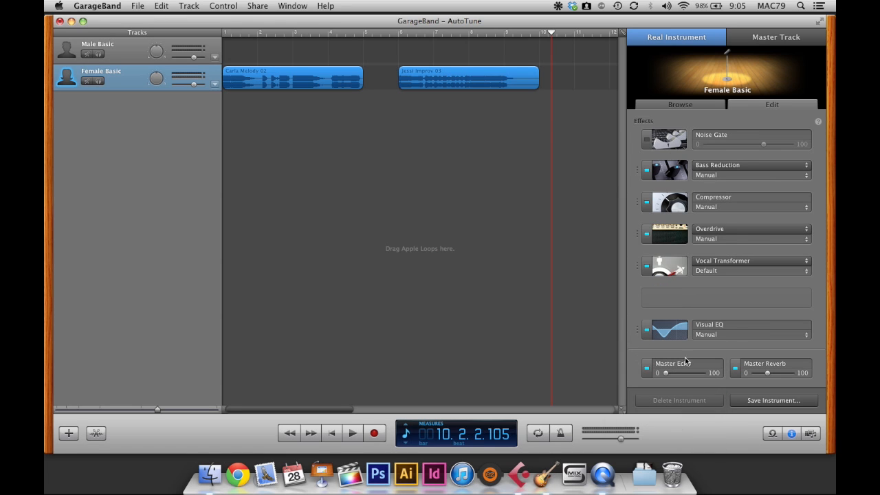
pyautogui.doubleClick(665, 266)
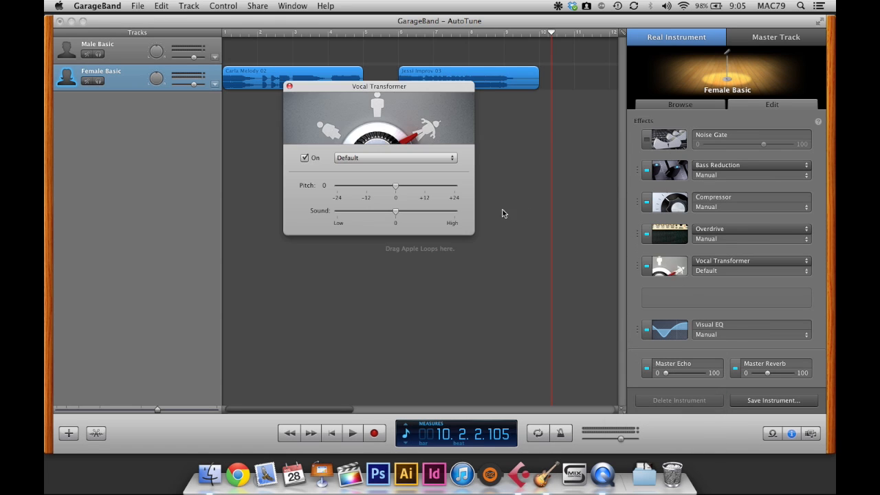
pyautogui.moveTo(418, 191)
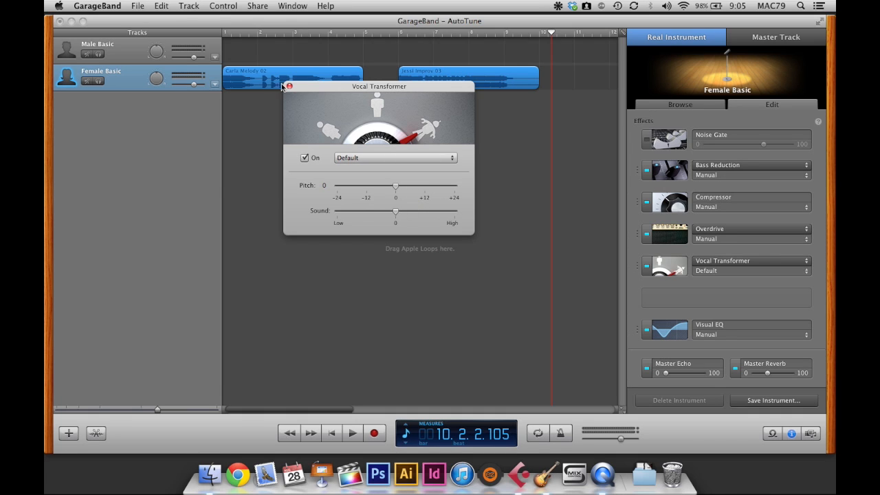
pyautogui.click(288, 86)
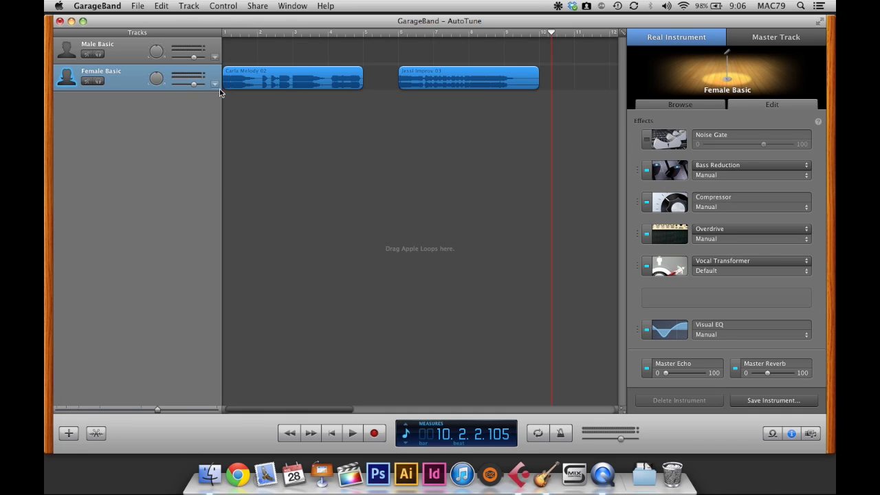
pyautogui.moveTo(691, 252)
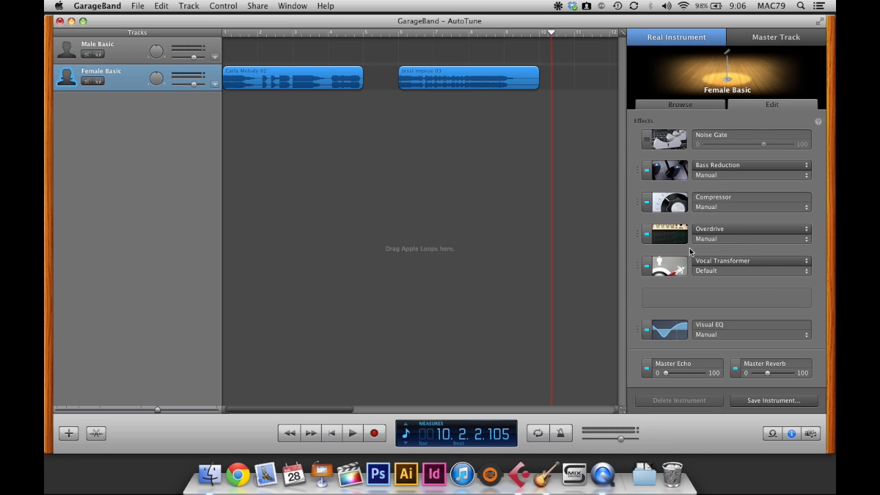
pyautogui.moveTo(652, 273)
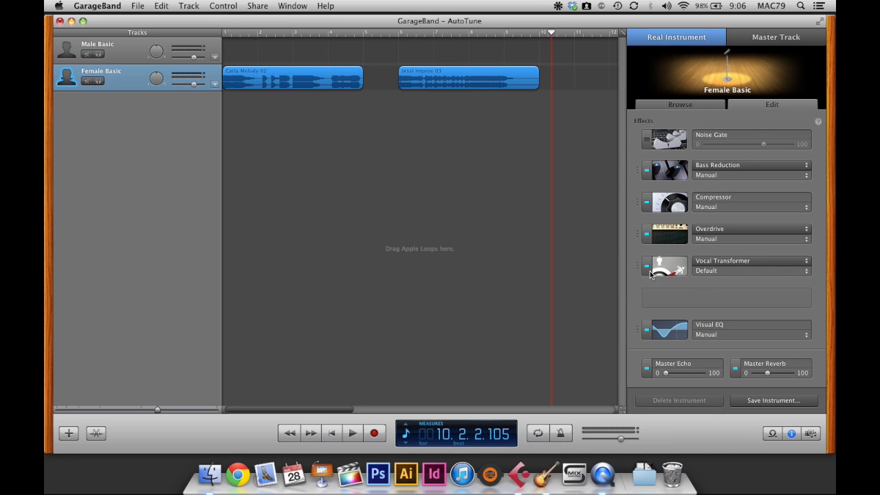
pyautogui.moveTo(724, 263)
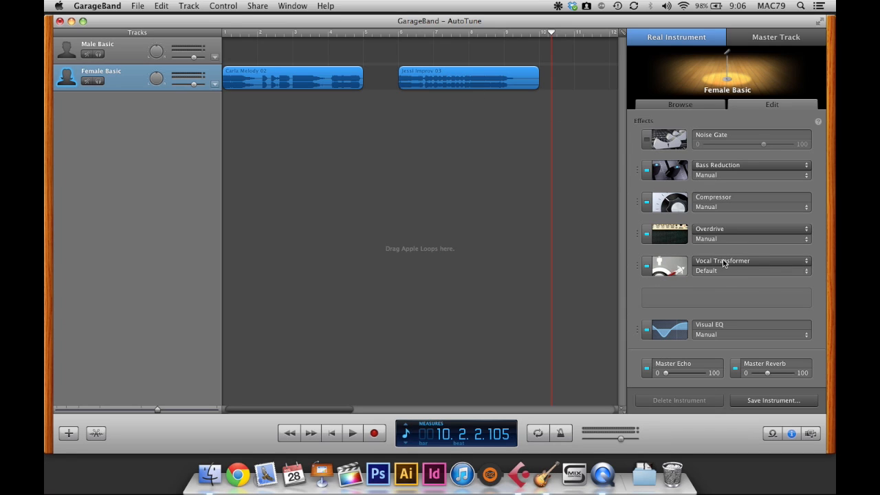
pyautogui.moveTo(740, 284)
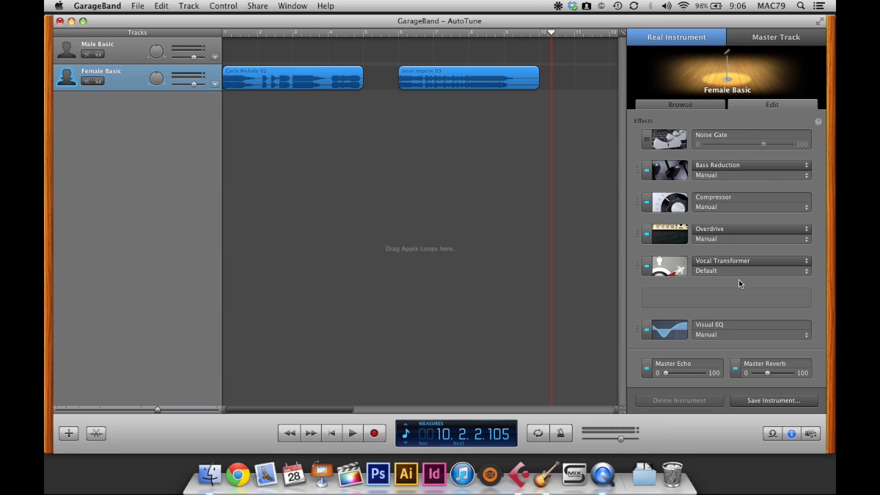
# Step: Add an Atmospheric Chorus after Vocal Transformer and raise Master Echo slightly
pyautogui.click(723, 298)
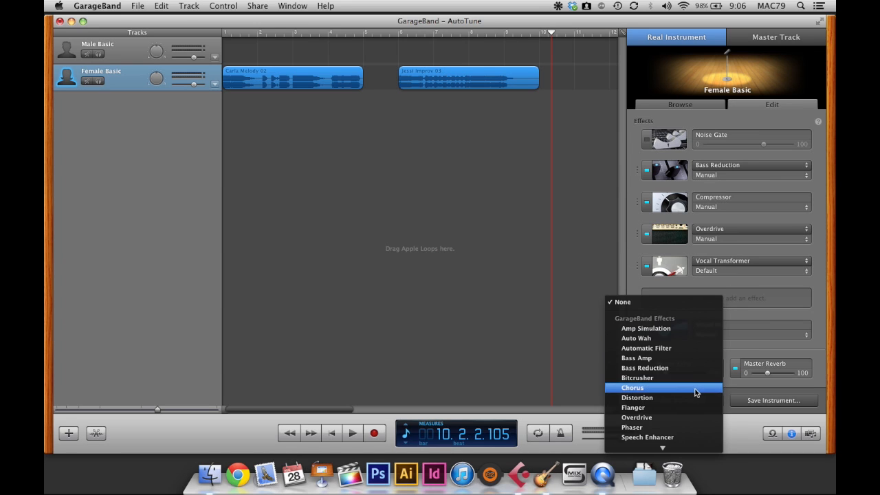
pyautogui.click(632, 387)
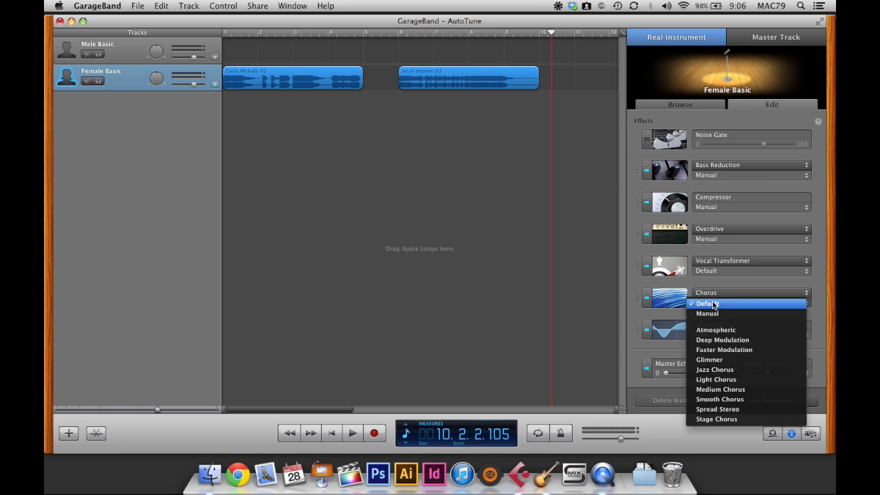
pyautogui.click(716, 330)
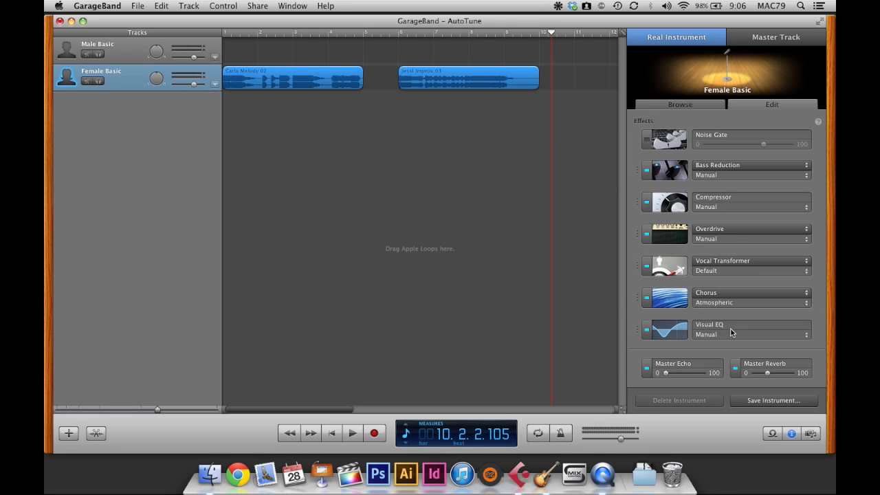
pyautogui.moveTo(710, 353)
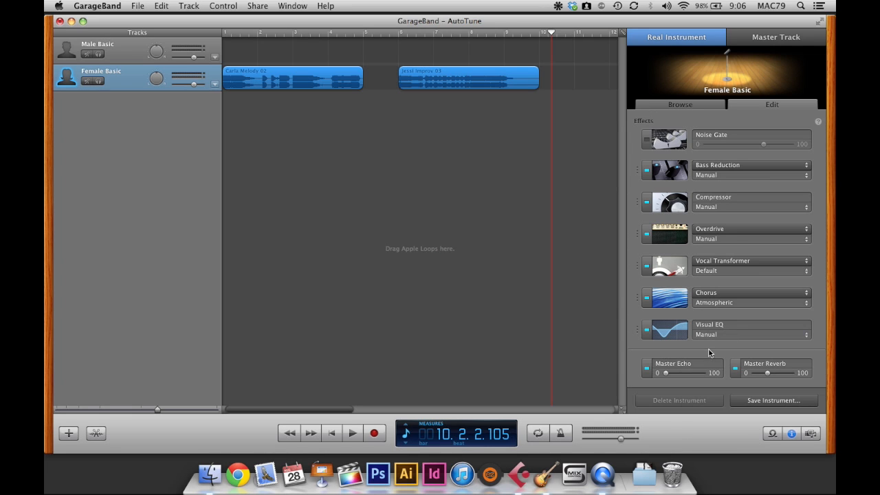
pyautogui.moveTo(667, 373)
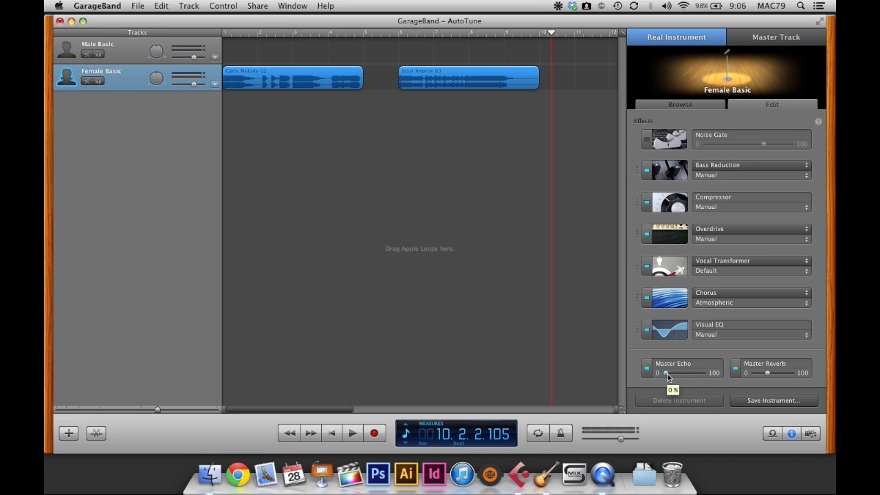
pyautogui.moveTo(667, 374); pyautogui.dragTo(672, 373)
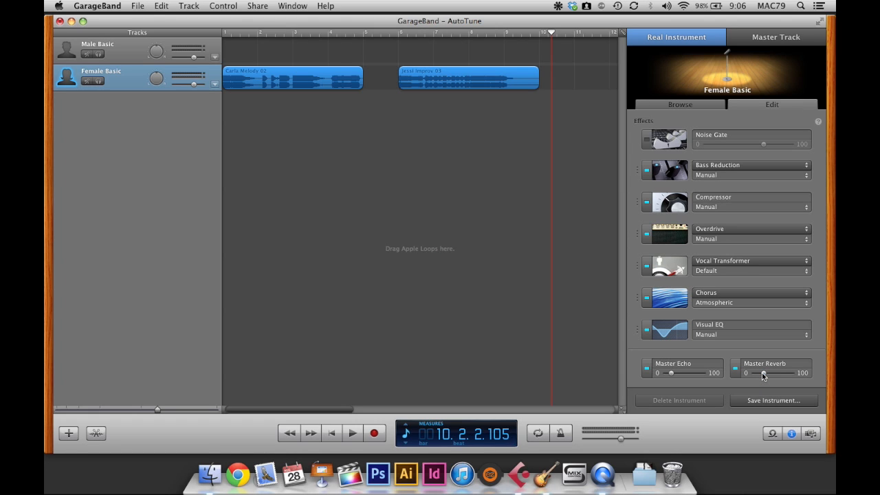
pyautogui.moveTo(759, 363)
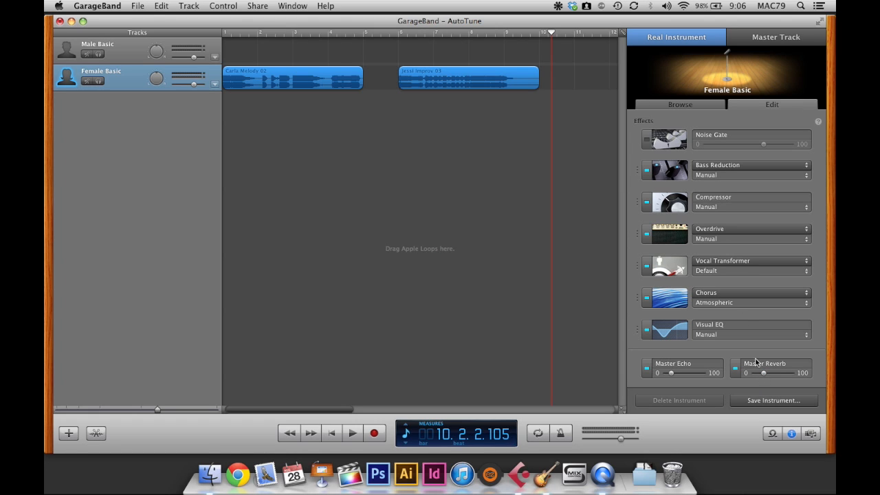
pyautogui.moveTo(722, 366)
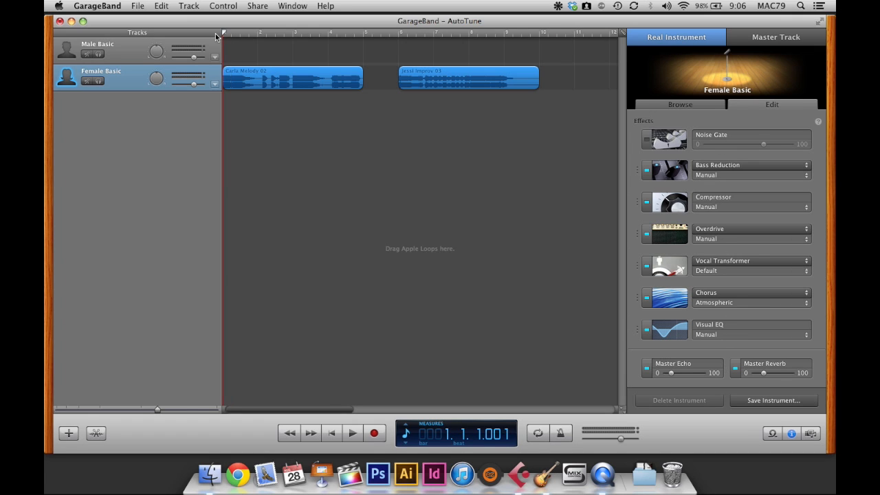
pyautogui.click(352, 433)
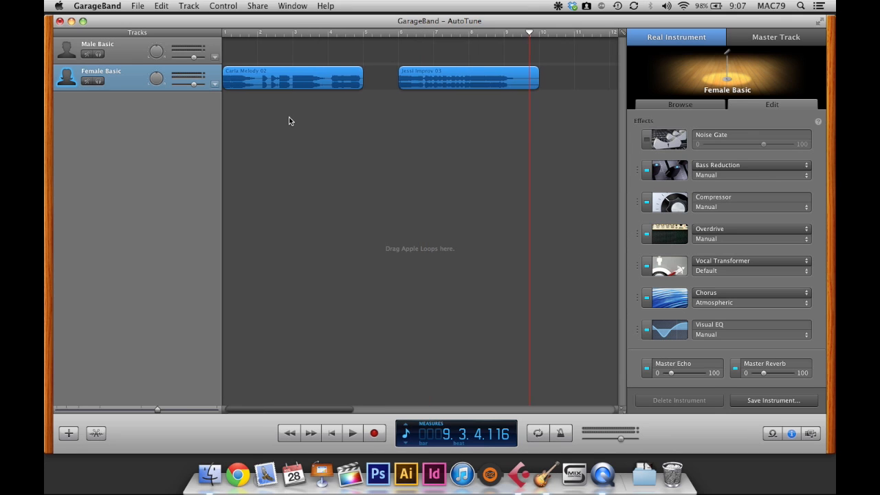
pyautogui.moveTo(218, 88)
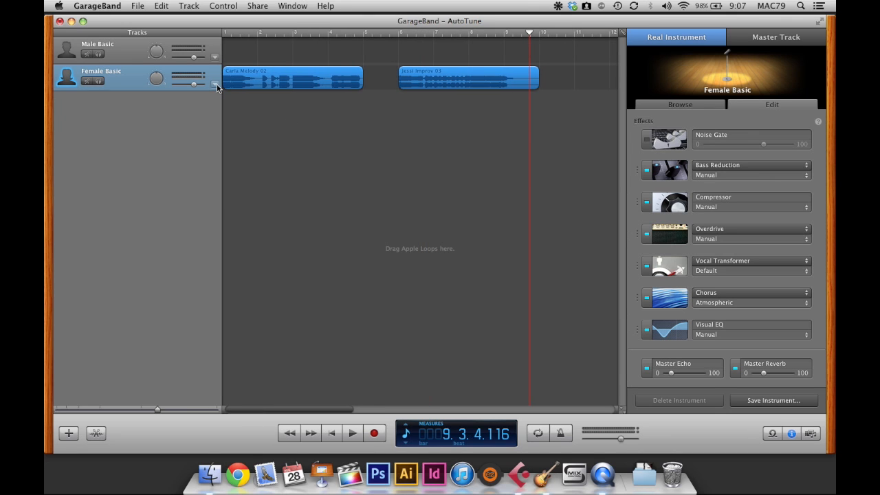
# Step: Add a Vocal Transformer Pitch automation lane to Female Basic via Add Automation
pyautogui.click(214, 87)
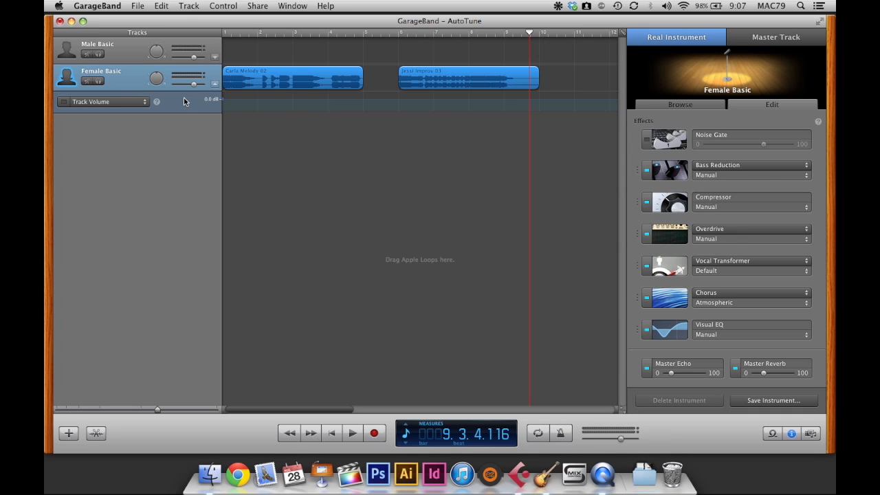
pyautogui.moveTo(185, 102)
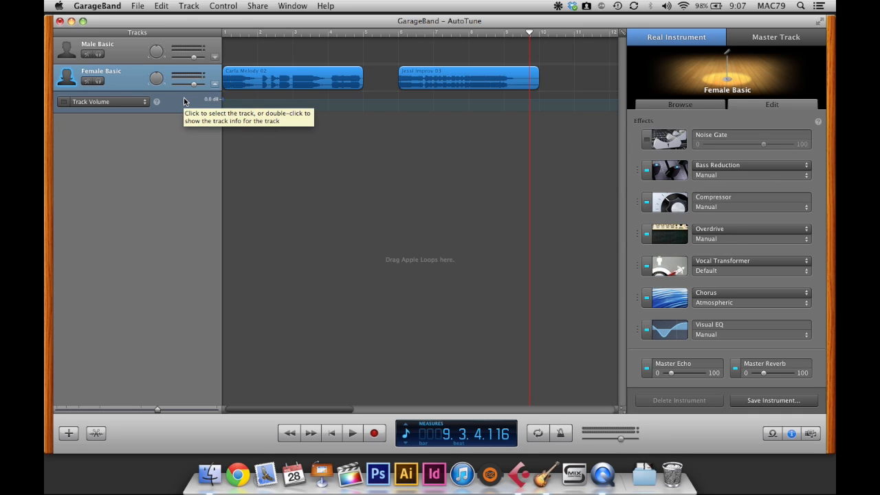
pyautogui.moveTo(215, 87)
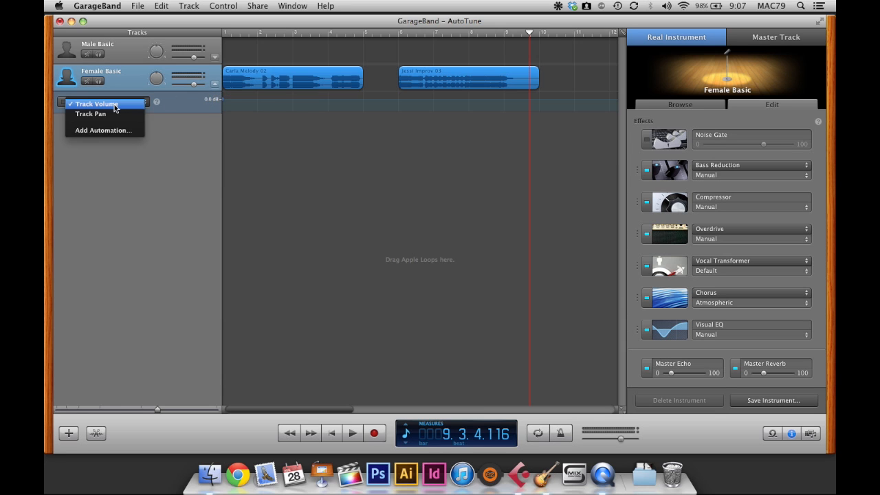
pyautogui.click(102, 130)
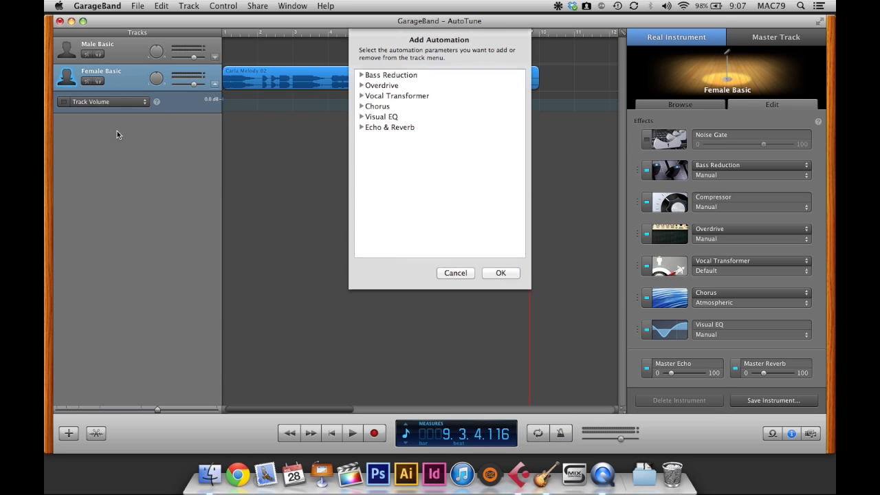
pyautogui.moveTo(748, 276)
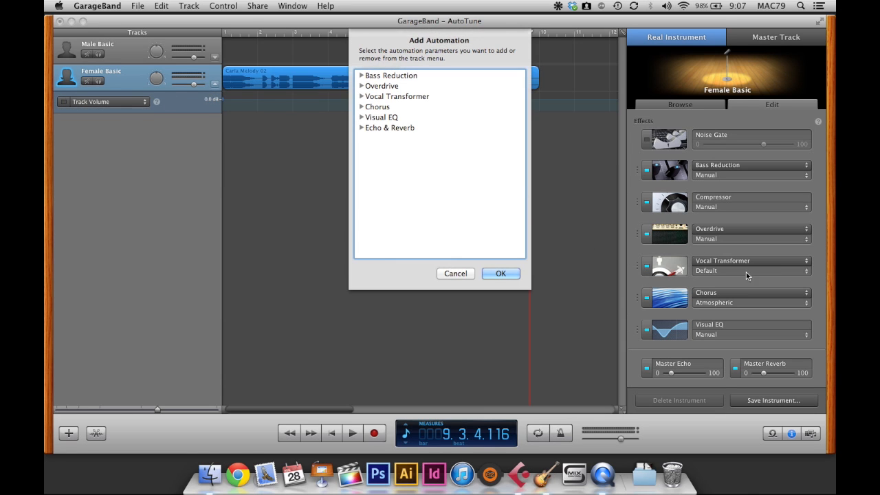
pyautogui.moveTo(449, 144)
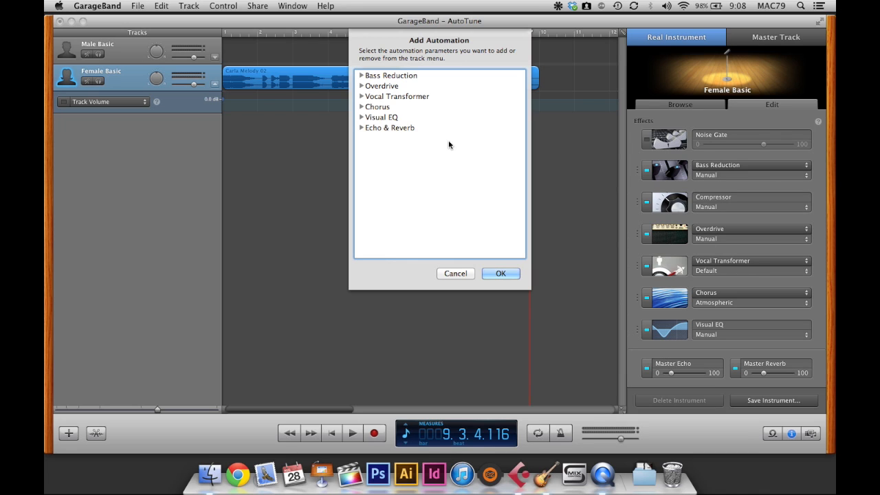
pyautogui.click(362, 96)
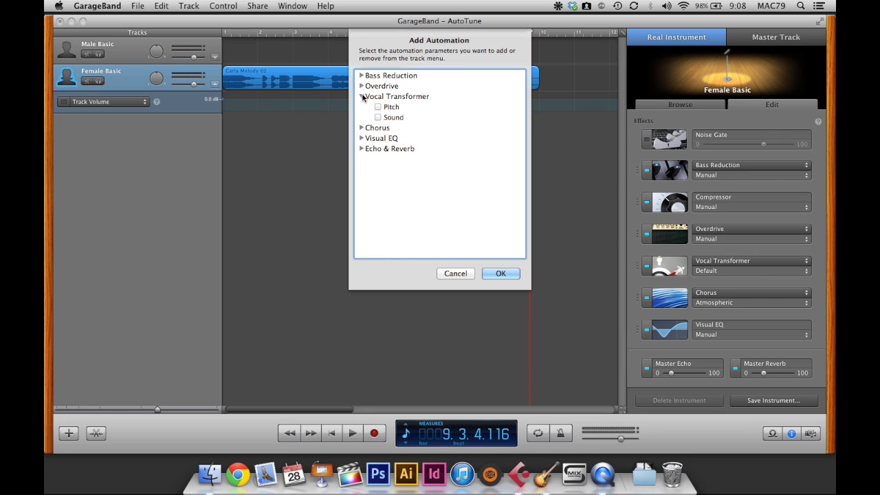
pyautogui.click(378, 107)
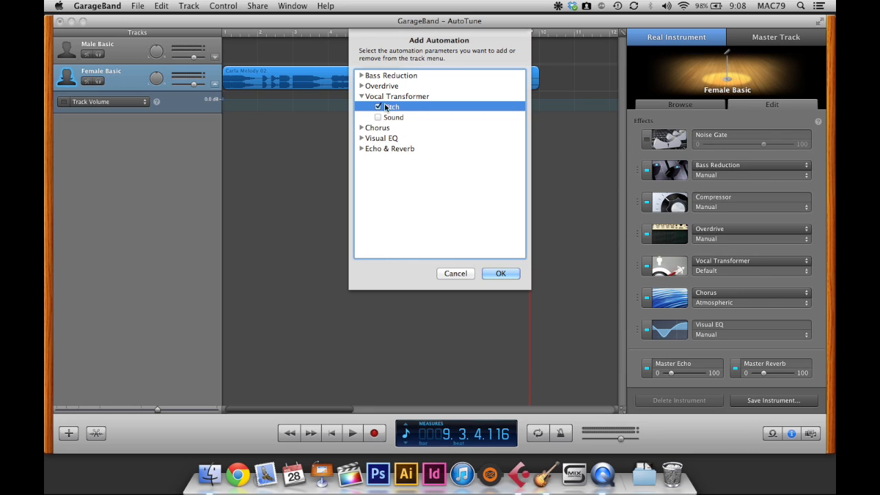
pyautogui.click(500, 273)
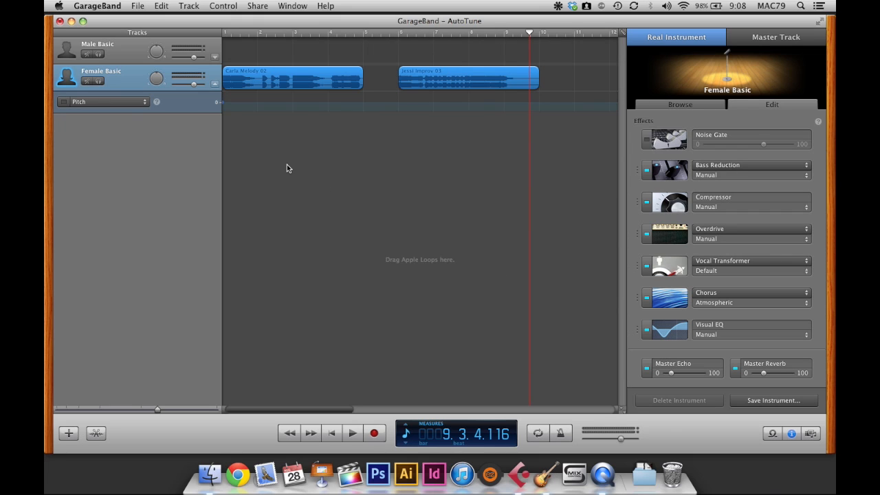
pyautogui.moveTo(66, 105)
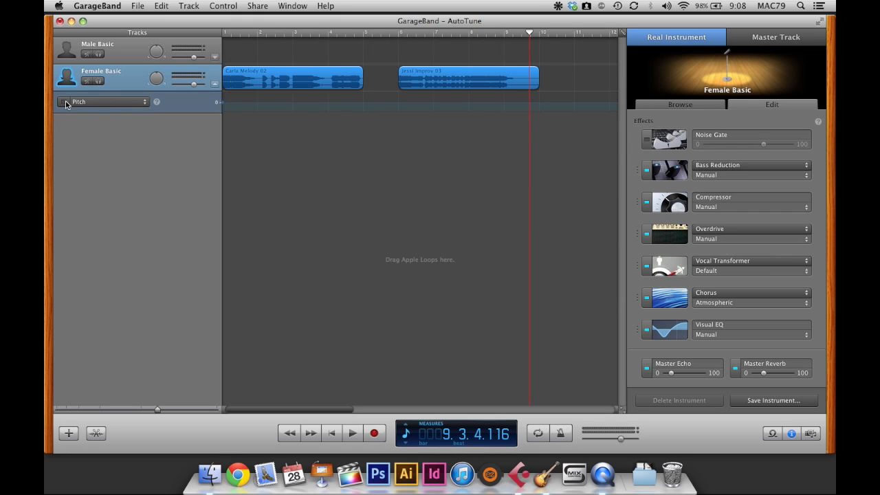
# Step: Enable Female Basic's Pitch automation and play the section with the pitch changes
pyautogui.click(64, 102)
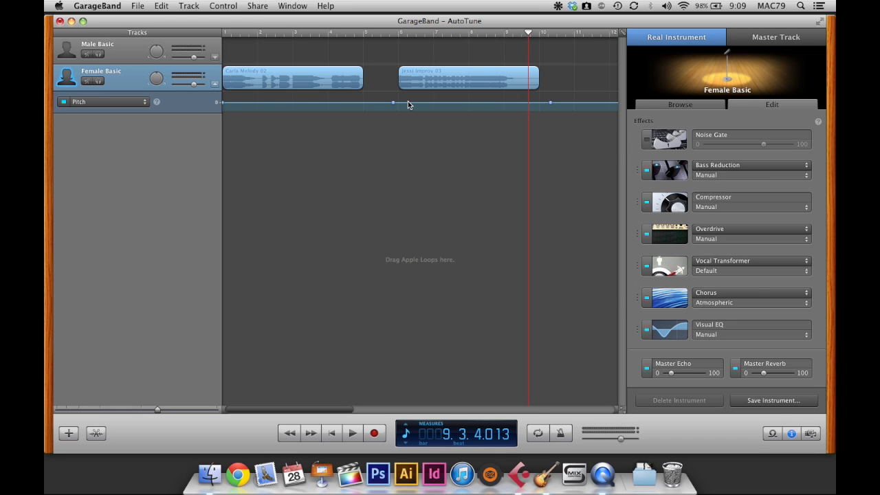
pyautogui.moveTo(432, 106)
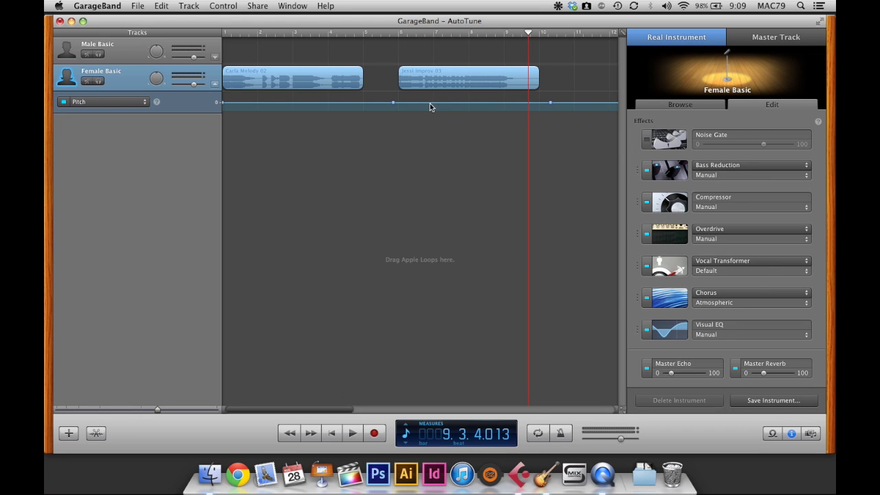
pyautogui.moveTo(425, 109)
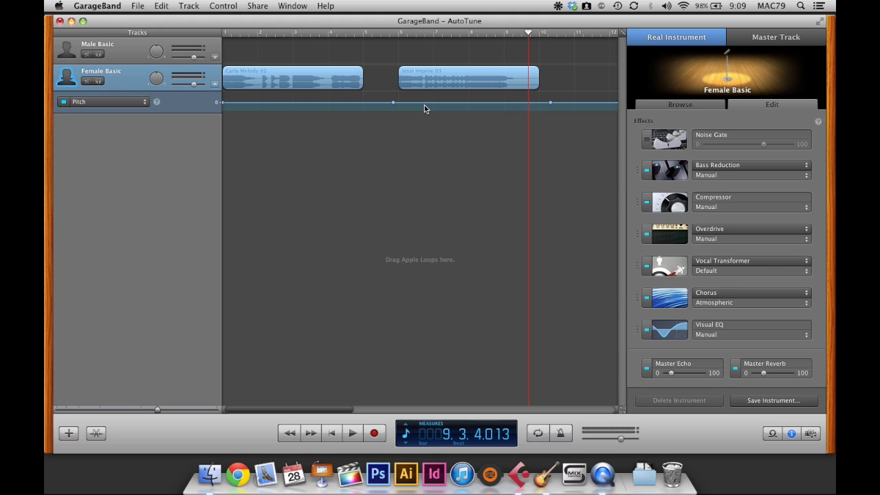
pyautogui.moveTo(413, 109)
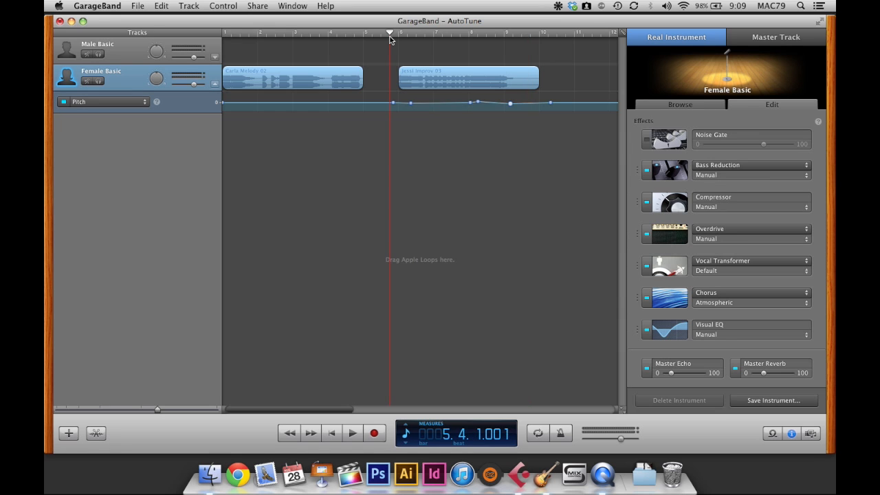
pyautogui.click(352, 434)
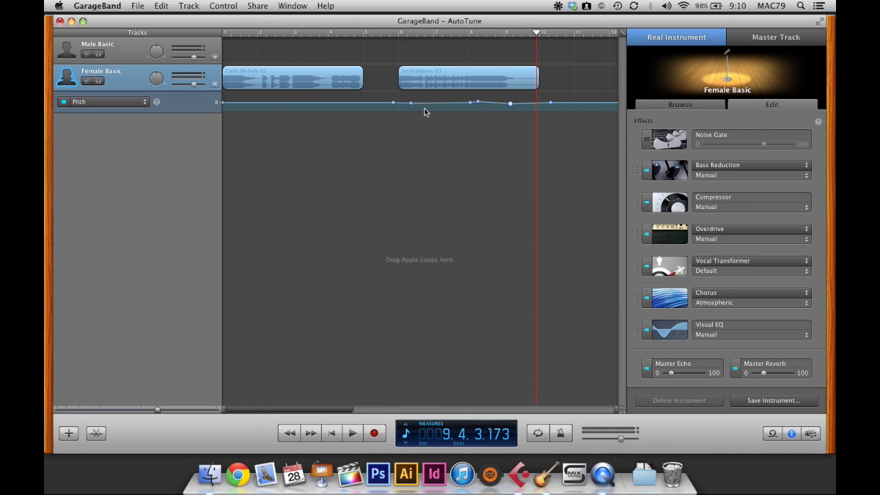
pyautogui.moveTo(422, 110)
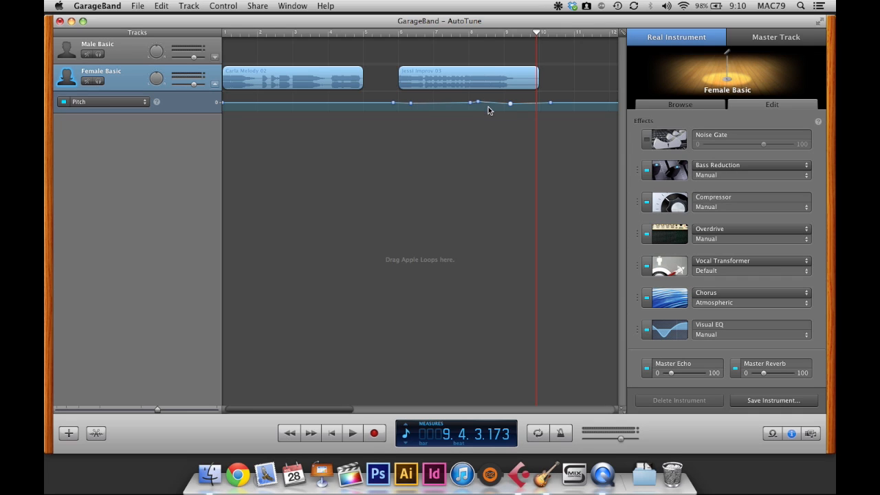
pyautogui.moveTo(517, 119)
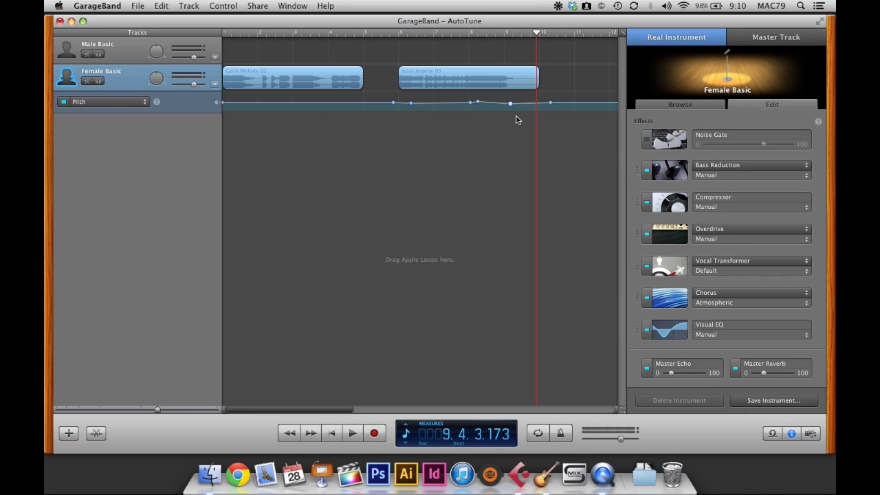